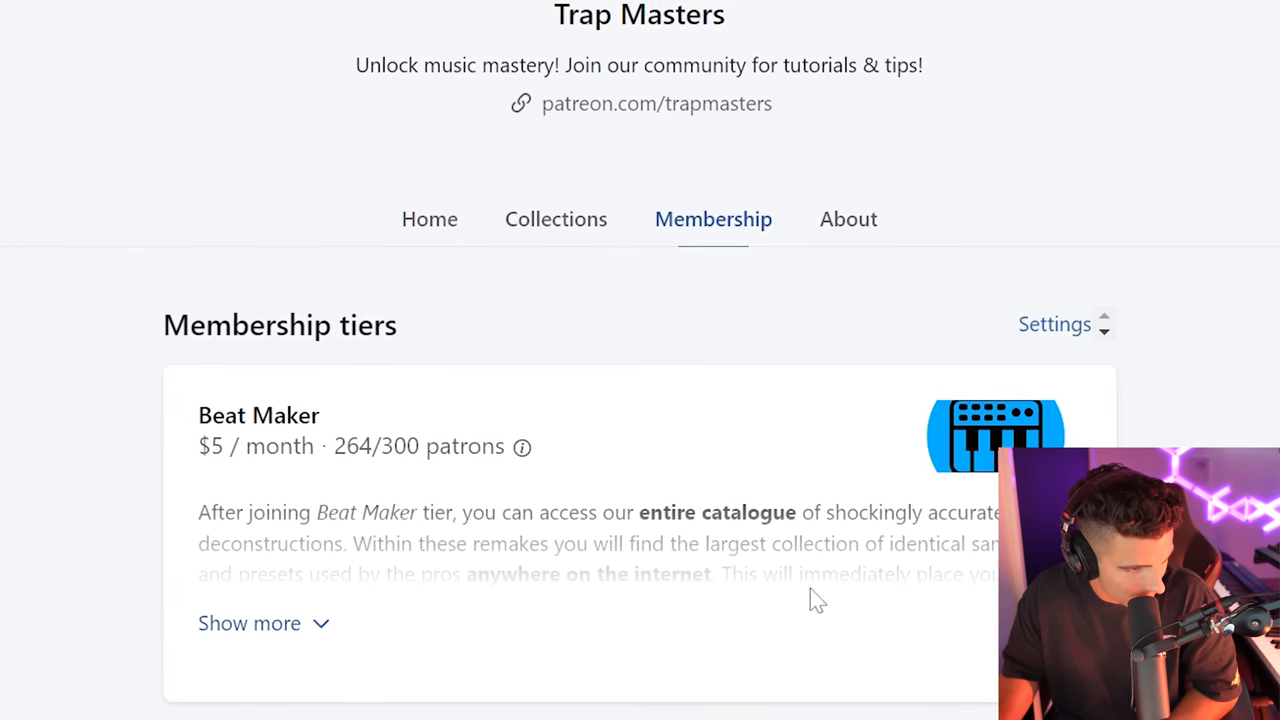
Step: Scroll to The Soul Superbs' 'Just Ask Me' embed on WhoSampled and play it
{"action": "scroll", "scroll_direction": "down", "scroll_amount": 3}
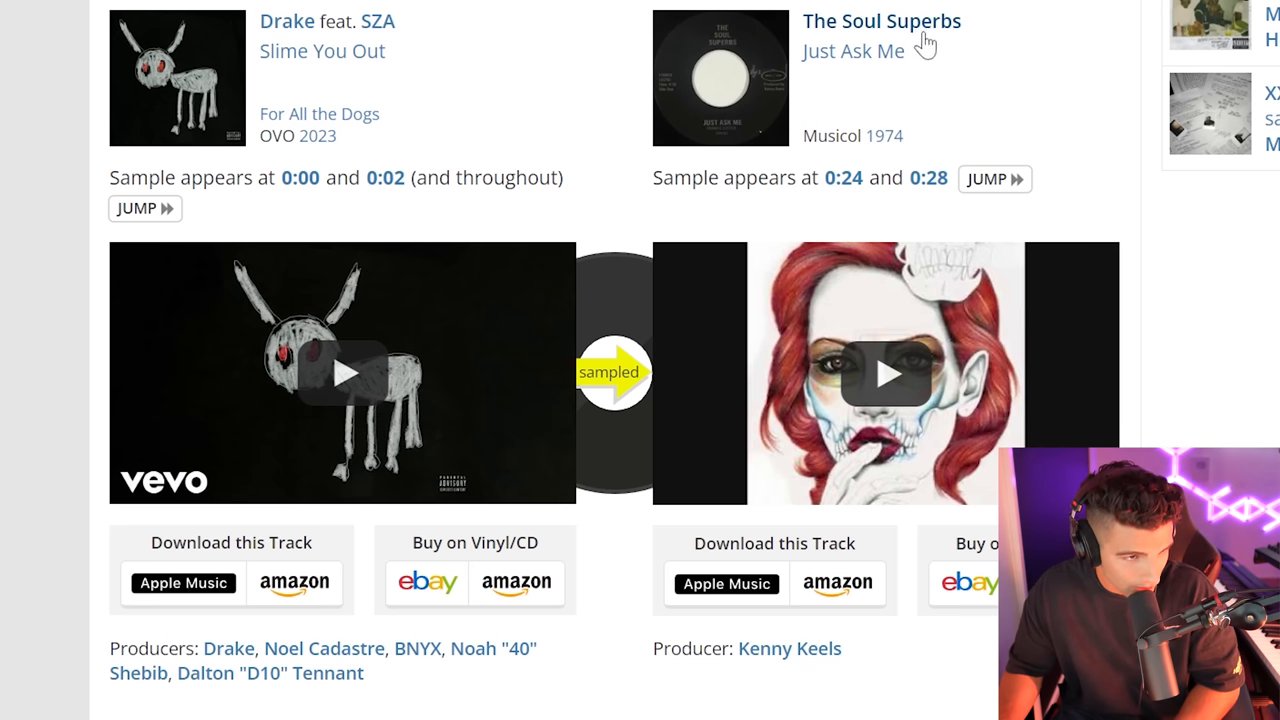
{"action": "left_click", "coordinate": [884, 375]}
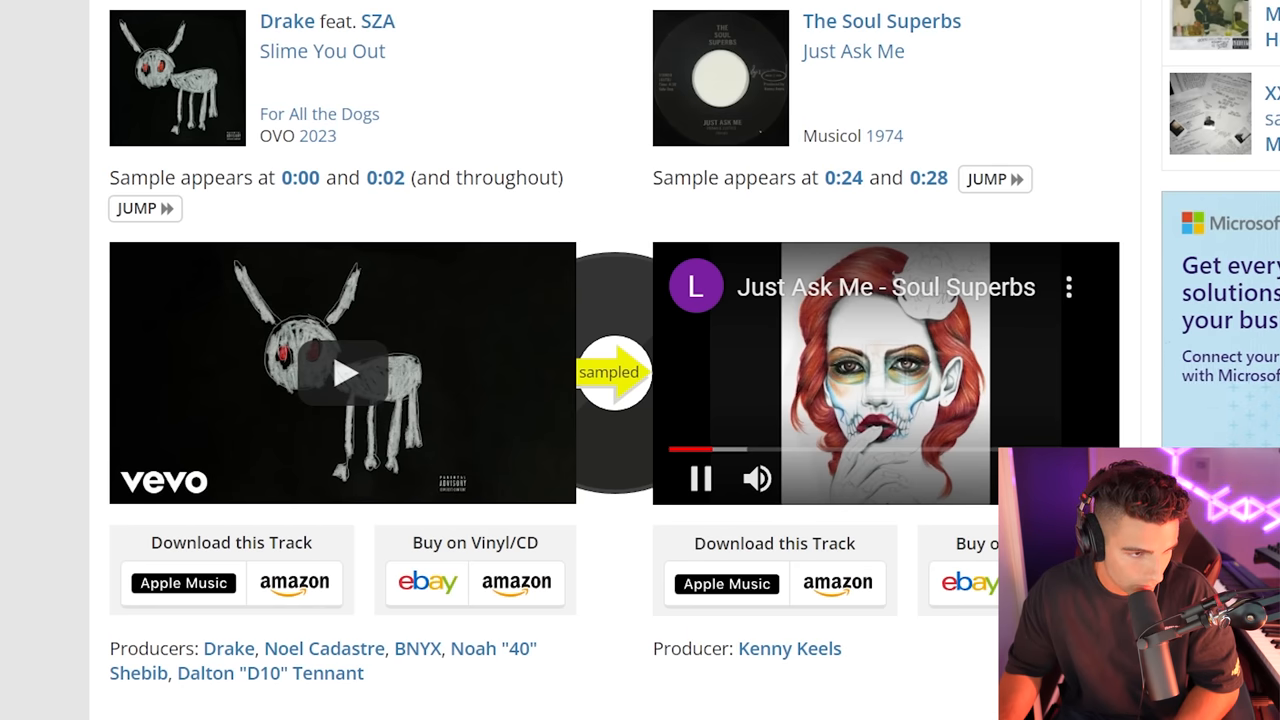
{"action": "mouse_move", "coordinate": [905, 410]}
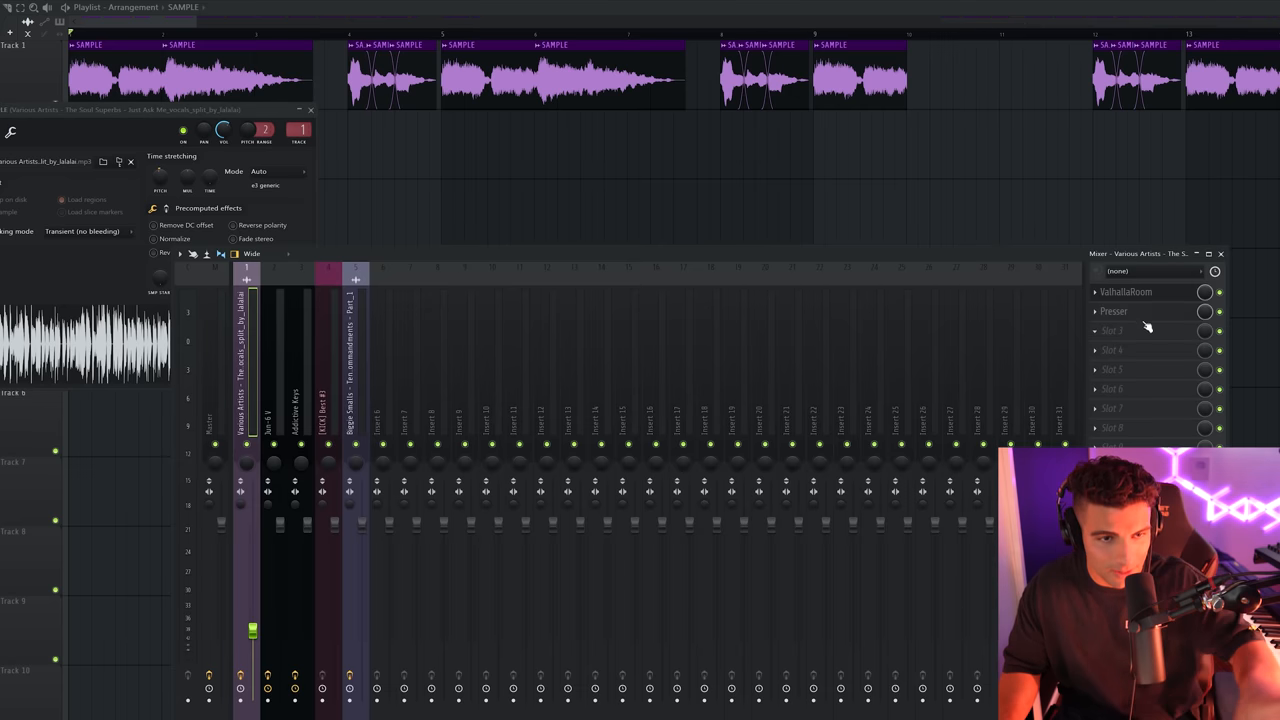
Step: Open the Presser plugin window from the vocal sample's Mixer insert slot
{"action": "left_click", "coordinate": [1126, 291]}
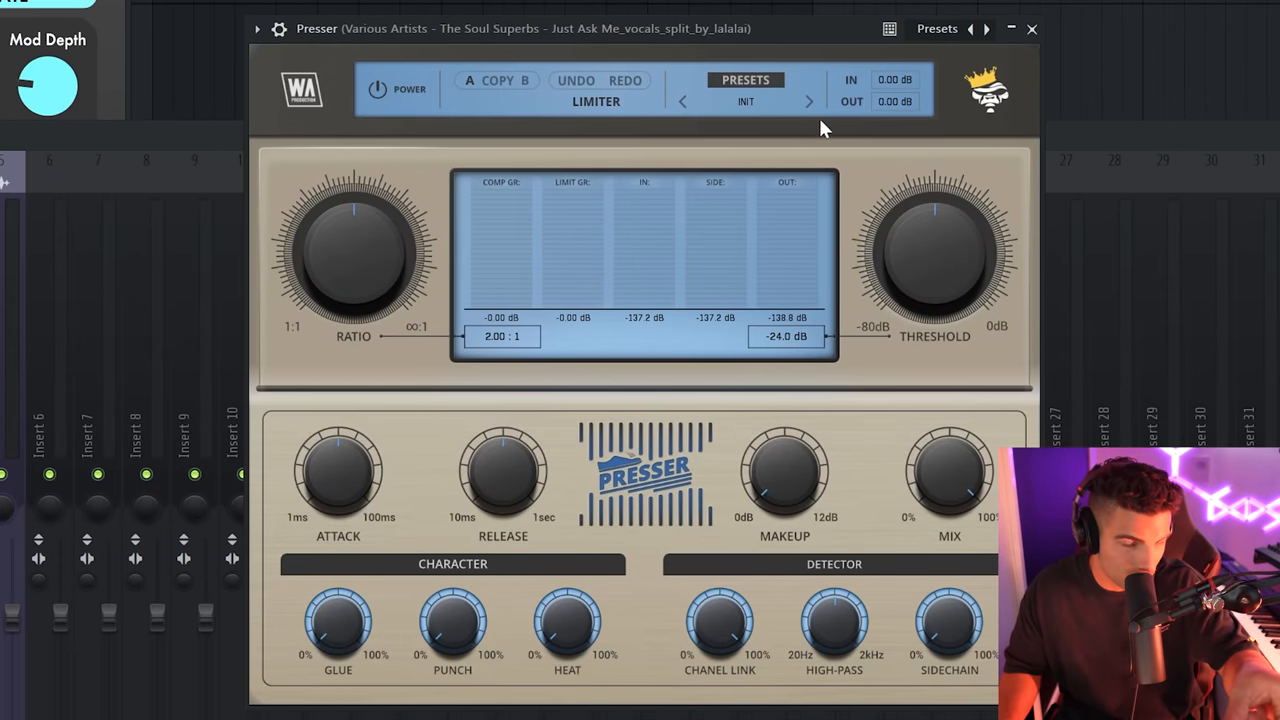
{"action": "mouse_move", "coordinate": [1033, 294]}
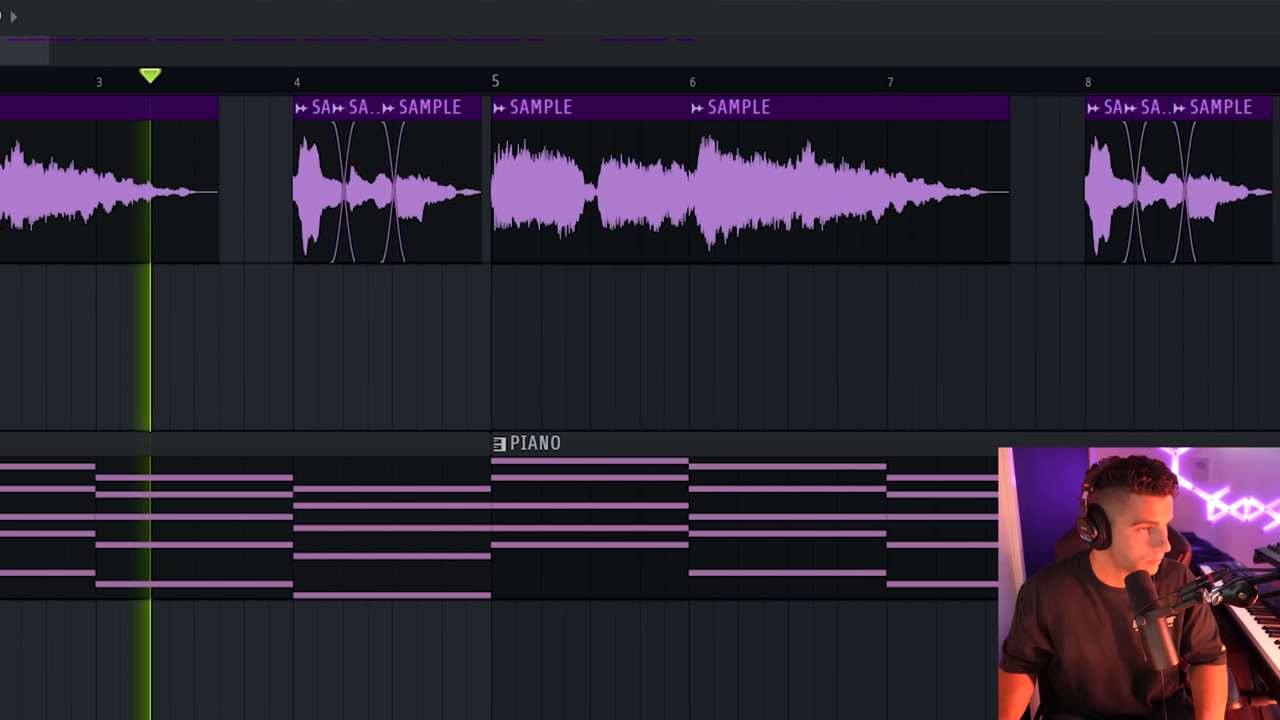
Step: Scroll the playlist right to view the PIANO pattern under the vocal chops
{"action": "scroll", "scroll_direction": "right", "scroll_amount": 3}
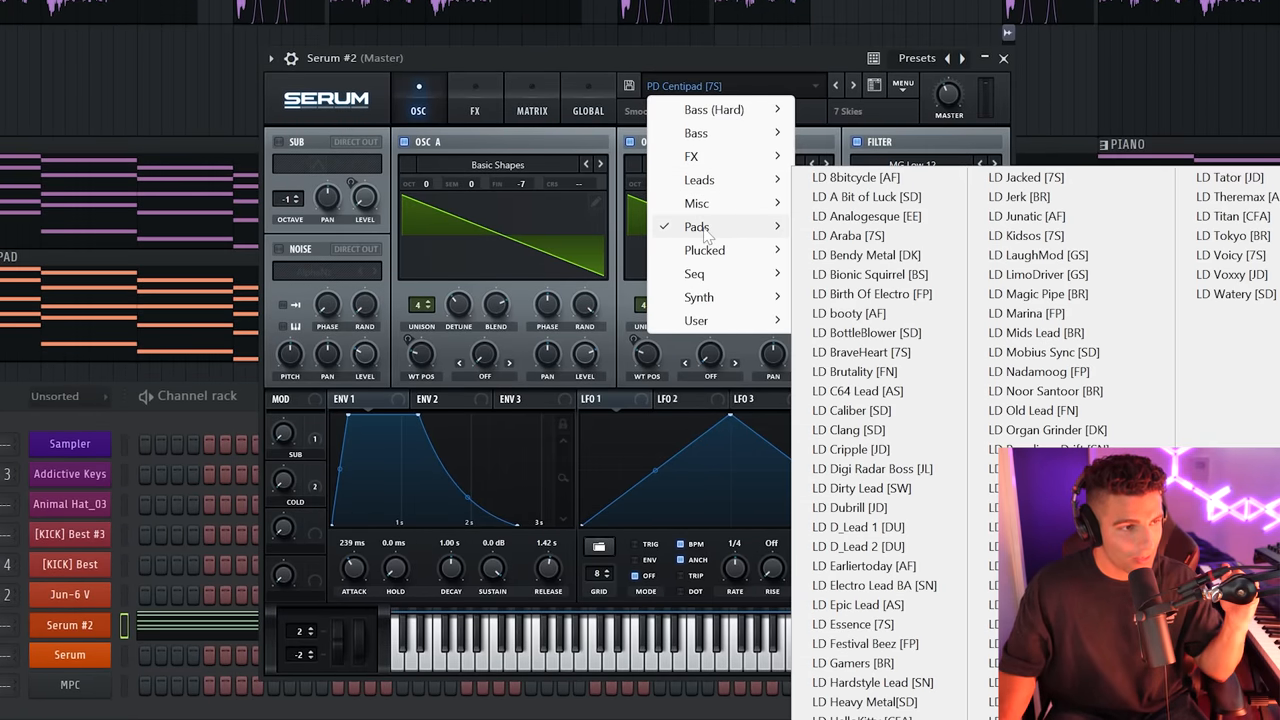
Step: Browse Serum's Pads presets for the SYNTH PAD sound
{"action": "left_click", "coordinate": [474, 97]}
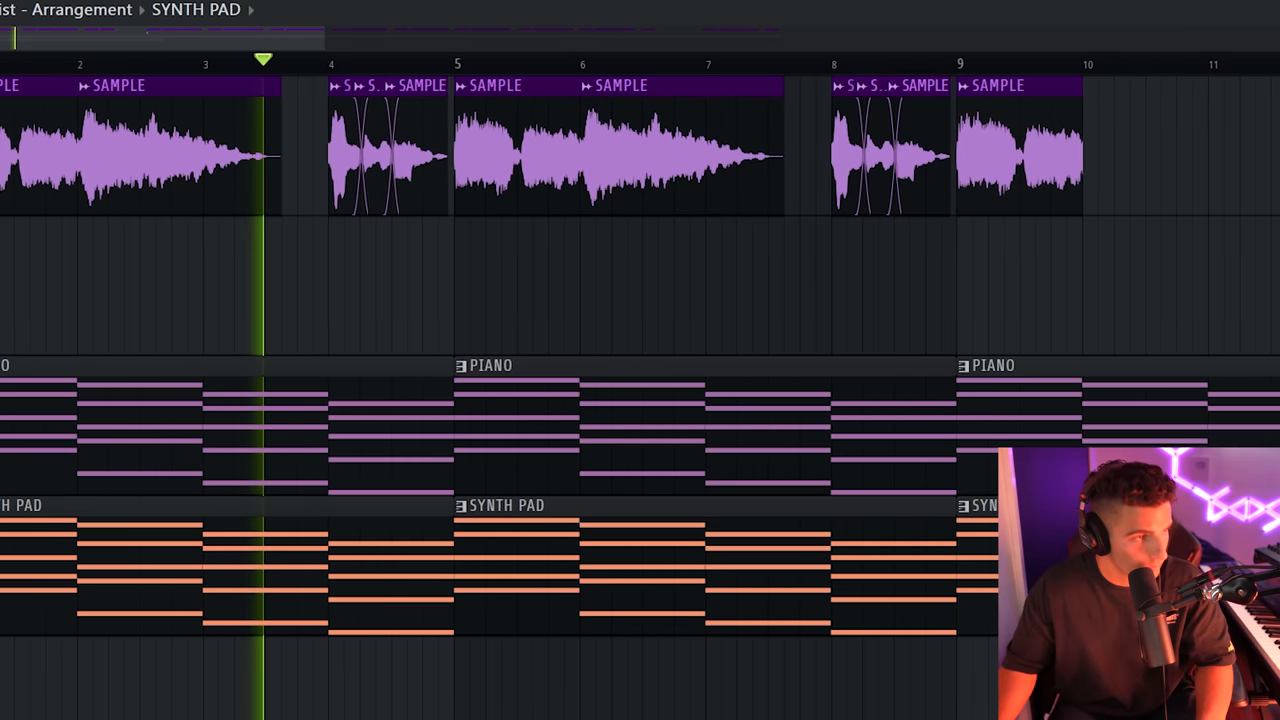
{"action": "scroll", "scroll_direction": "right", "scroll_amount": 3}
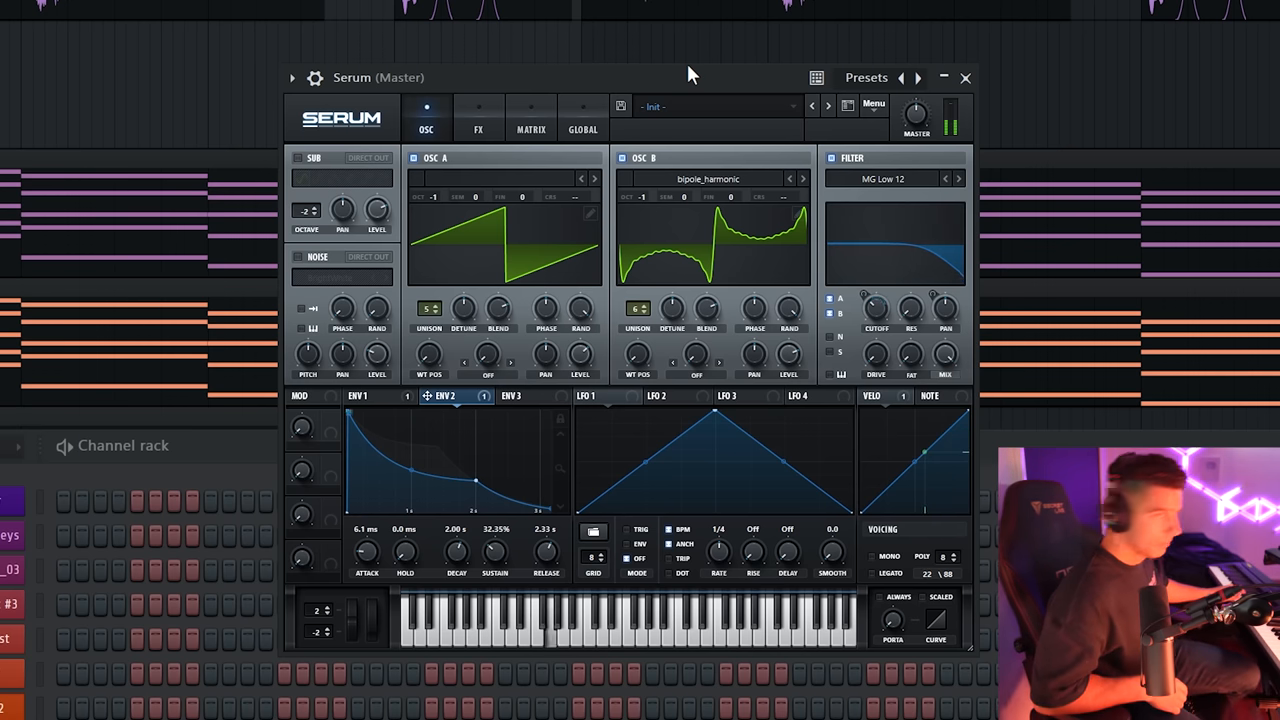
Step: Place the single-note SYNTH PLUCK pattern beneath the pad in the playlist
{"action": "left_click", "coordinate": [965, 78]}
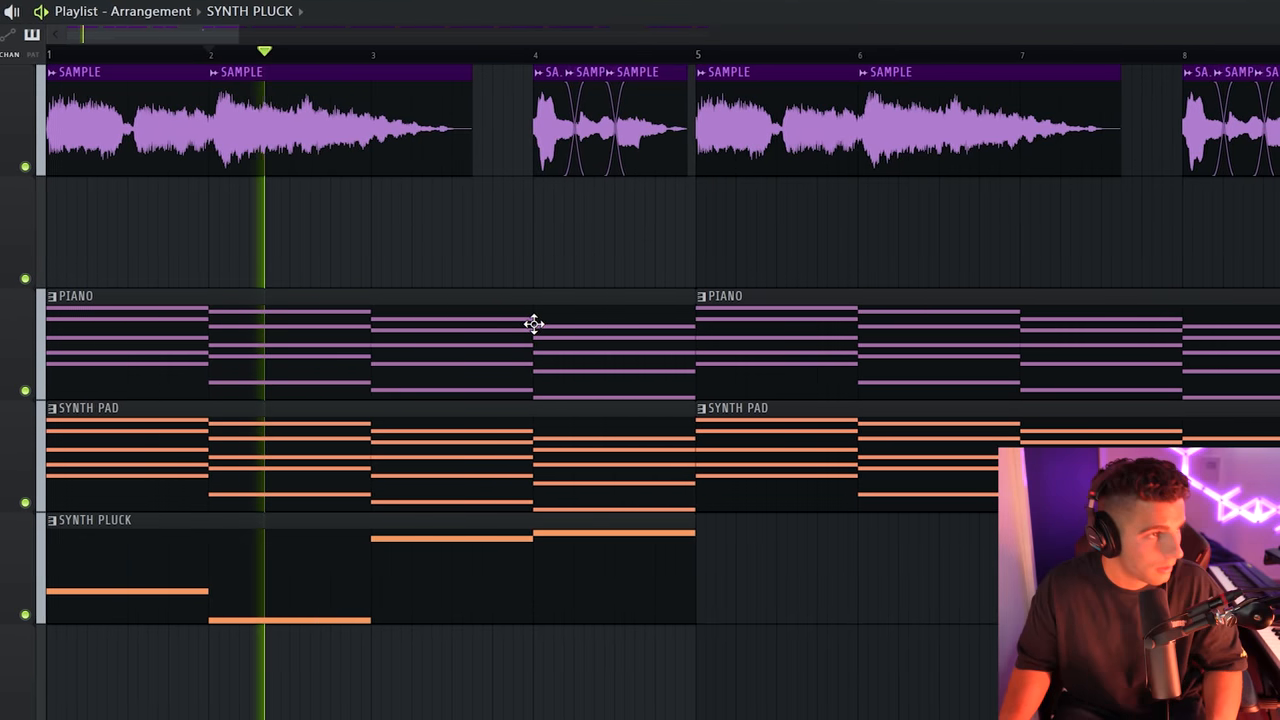
{"action": "scroll", "scroll_direction": "right", "scroll_amount": 3}
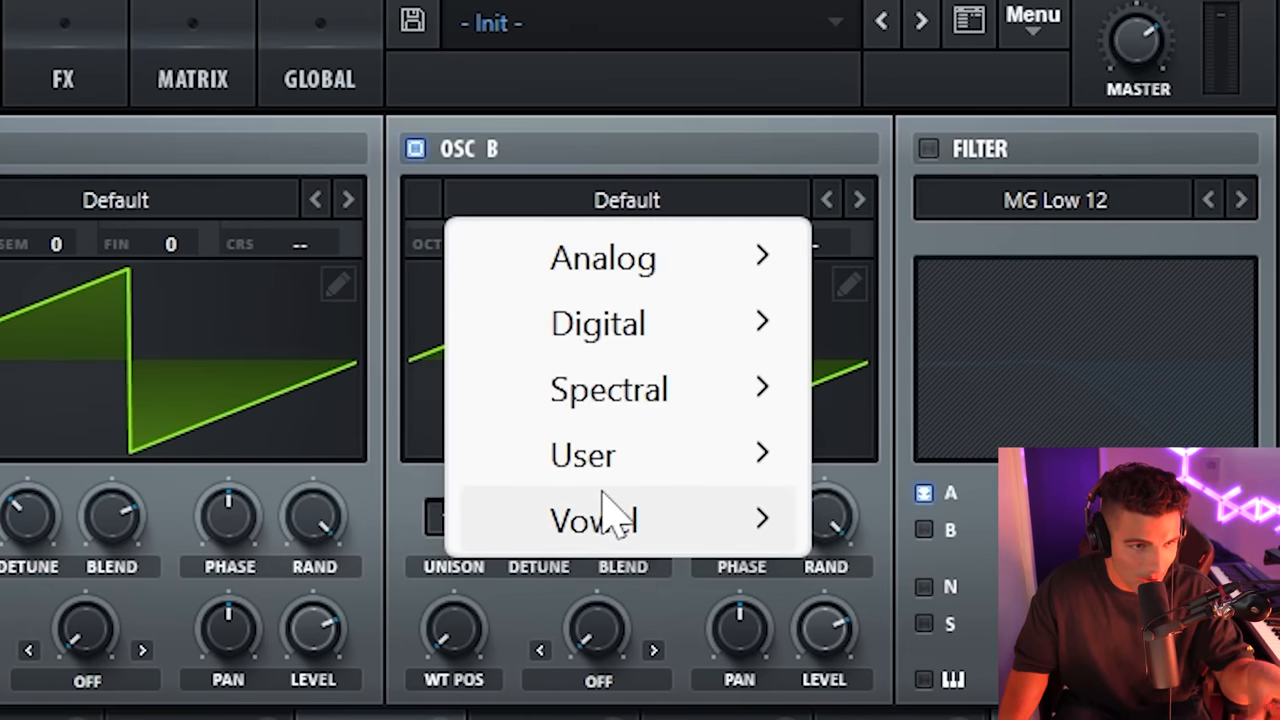
Step: Load the Digital 'bipole_harmonic' wavetable into Serum's oscillator B and adjust a control
{"action": "left_click", "coordinate": [598, 323]}
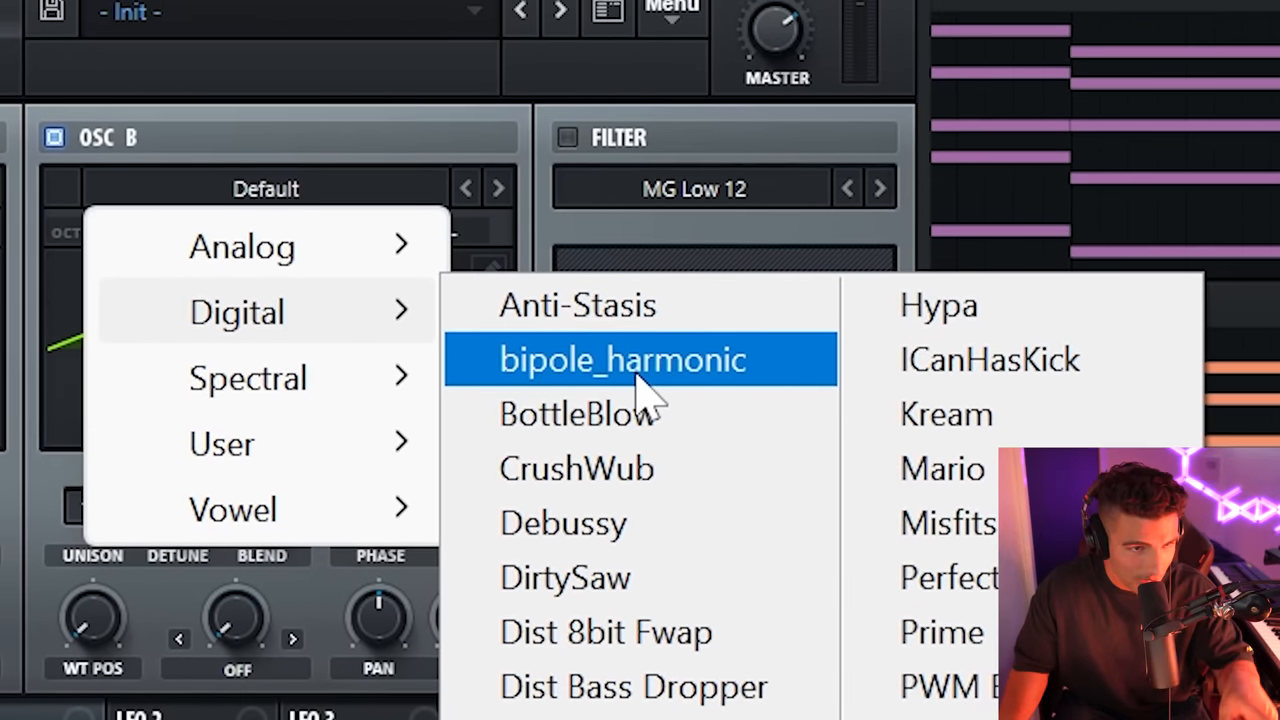
{"action": "left_click", "coordinate": [622, 360]}
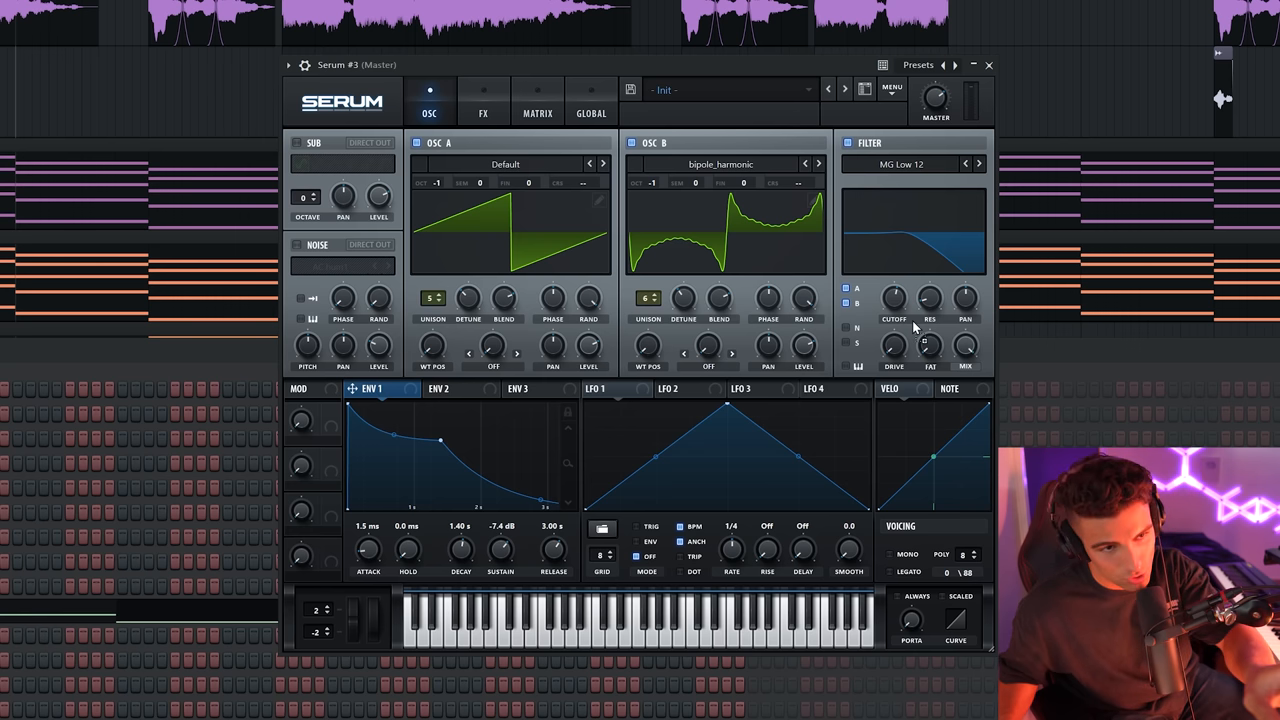
{"action": "left_click_drag", "start_coordinate": [893, 300], "coordinate": [893, 295]}
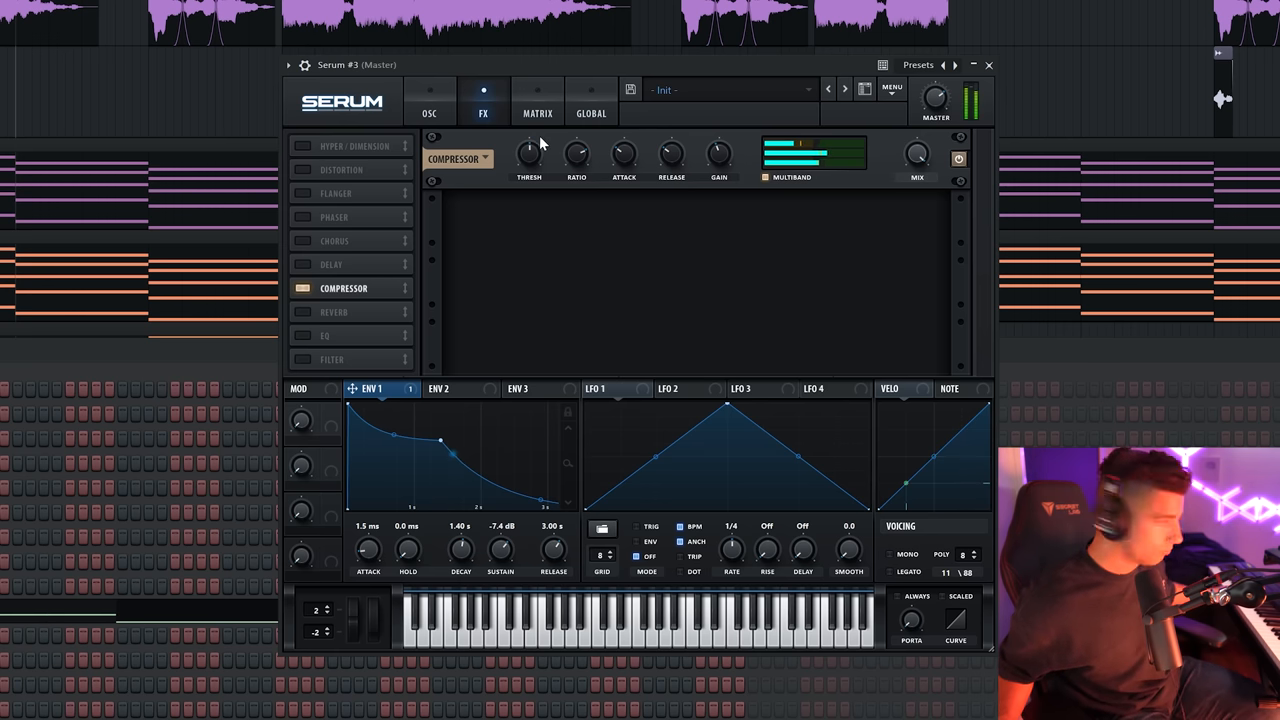
Step: Enable Serum's chorus, shorten ENV 2, and route ENV 2 to the chorus filter
{"action": "left_click", "coordinate": [301, 240]}
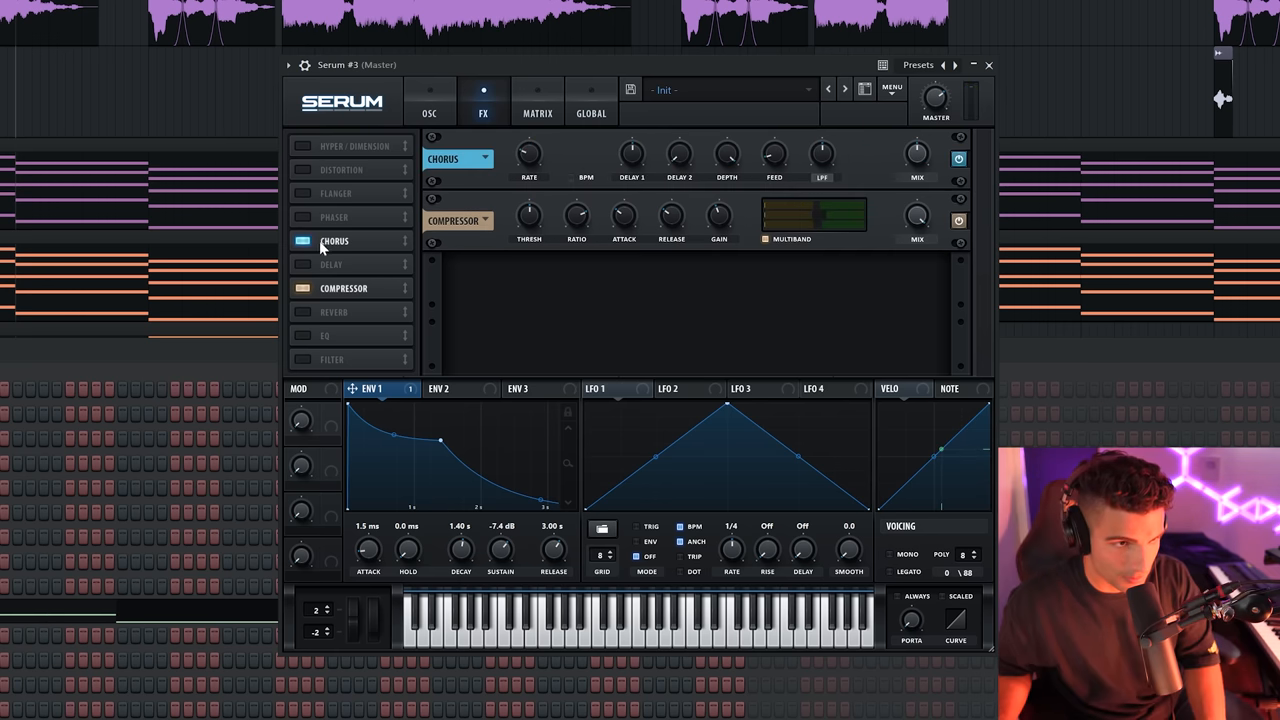
{"action": "left_click", "coordinate": [428, 100]}
{"action": "type", "text": "2"}
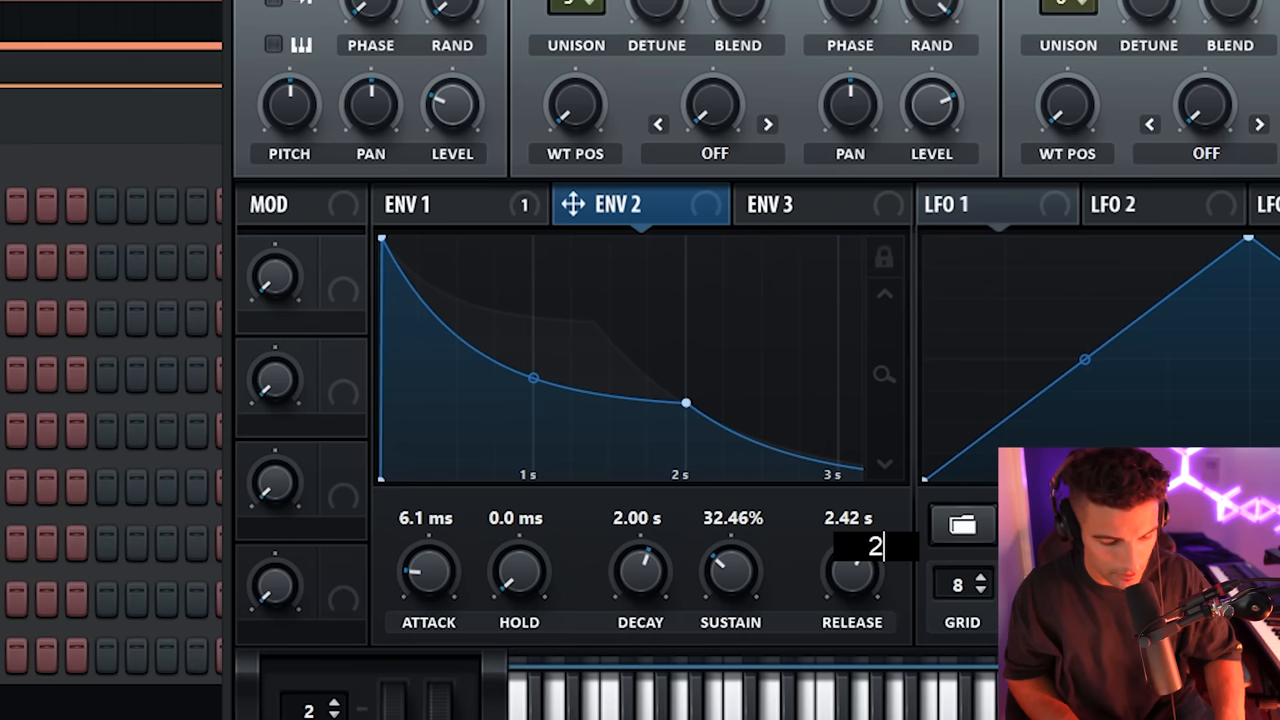
{"action": "left_click_drag", "start_coordinate": [851, 570], "coordinate": [851, 580]}
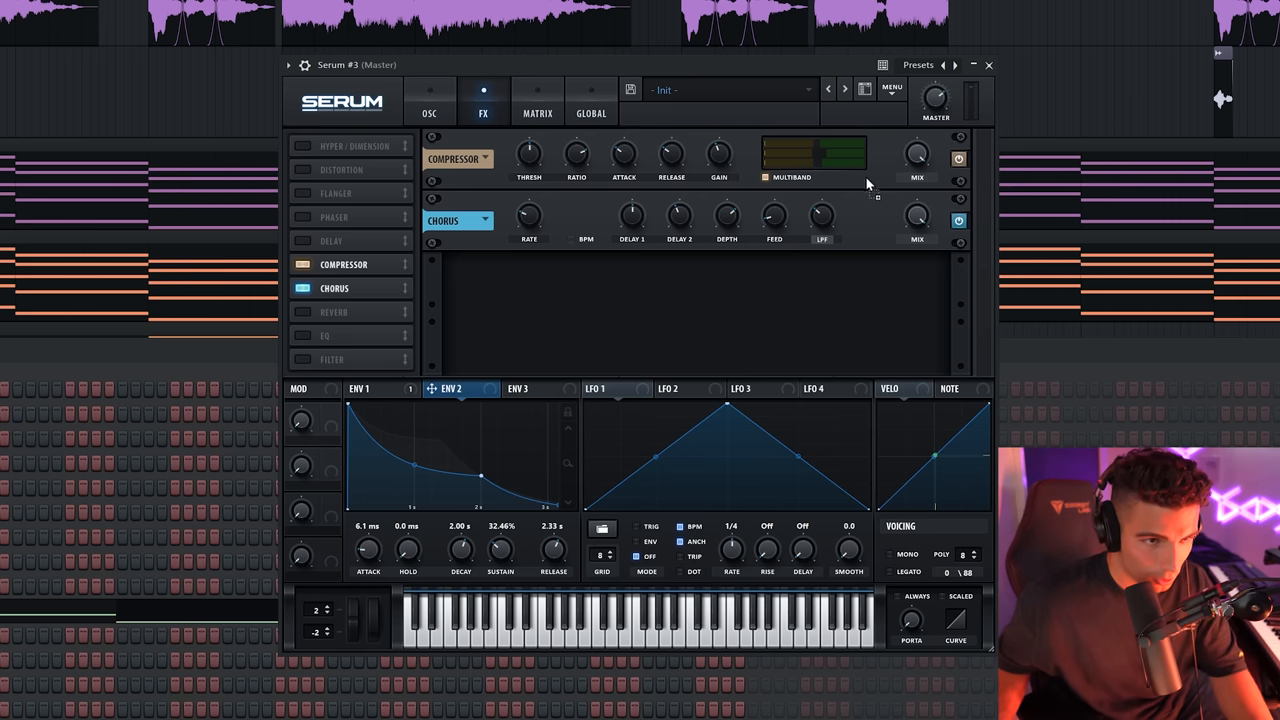
{"action": "left_click_drag", "start_coordinate": [822, 217], "coordinate": [822, 200]}
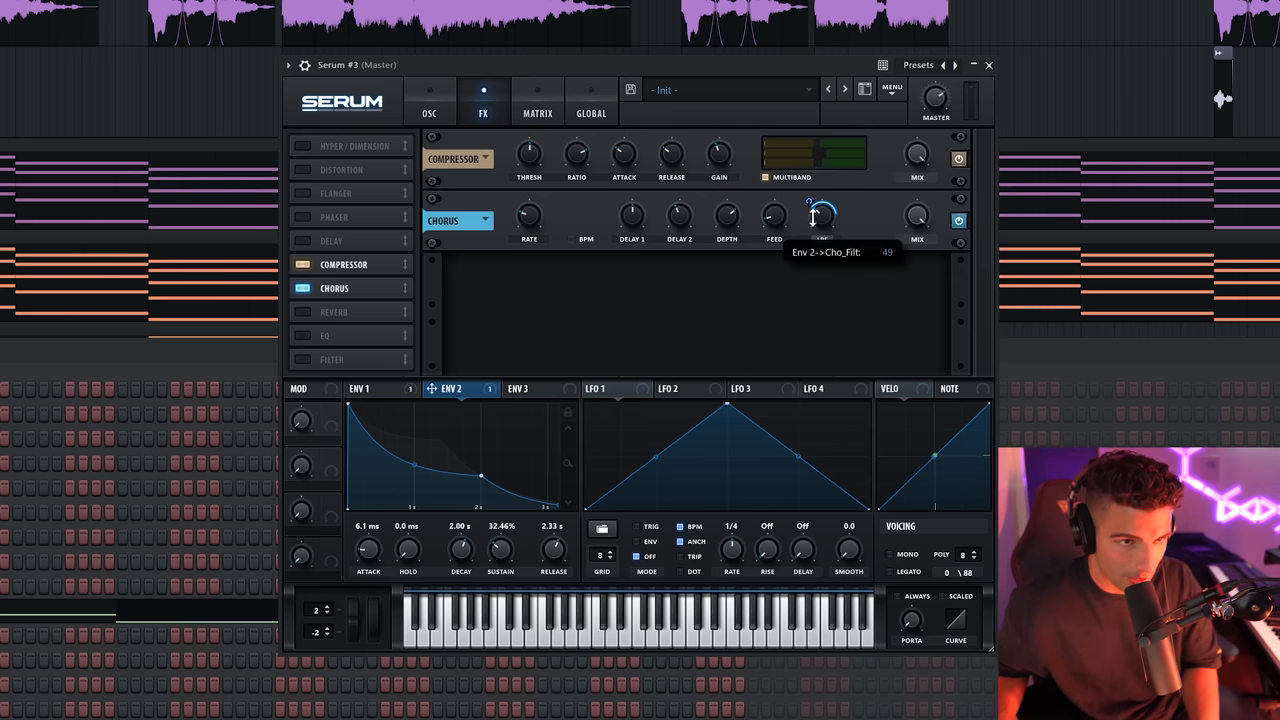
{"action": "left_click_drag", "start_coordinate": [820, 215], "coordinate": [820, 210]}
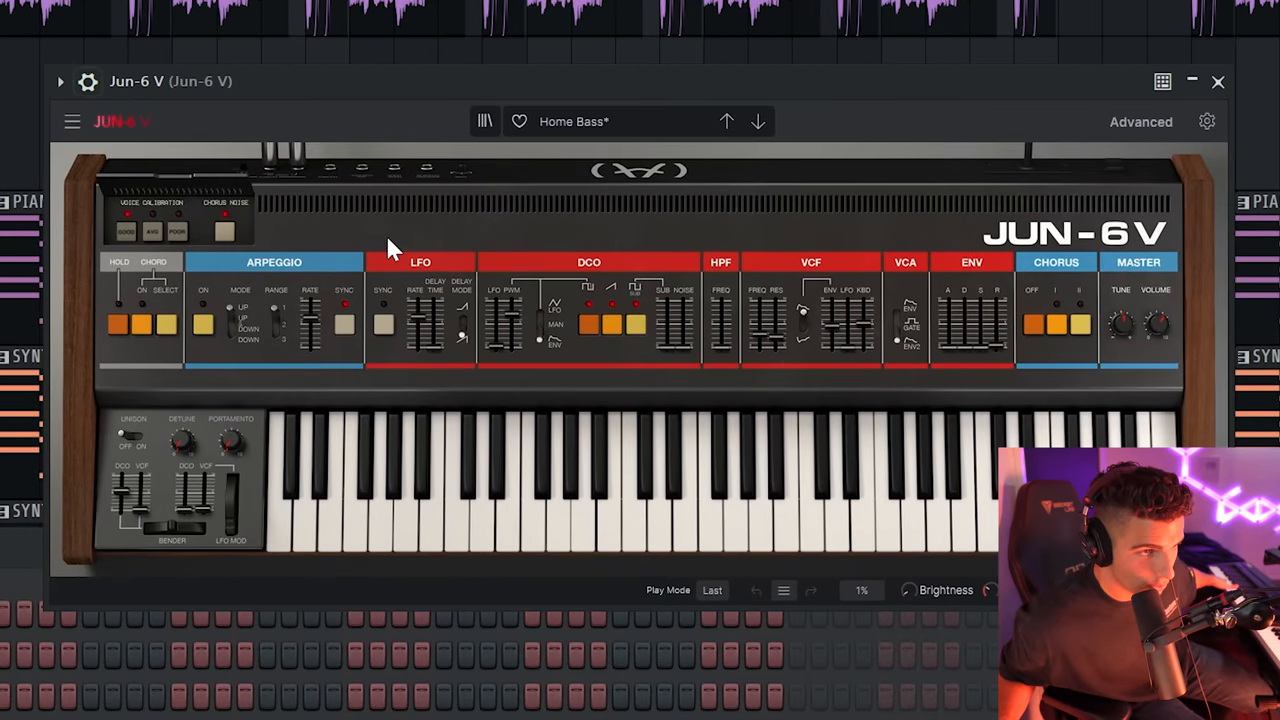
{"action": "mouse_move", "coordinate": [570, 145]}
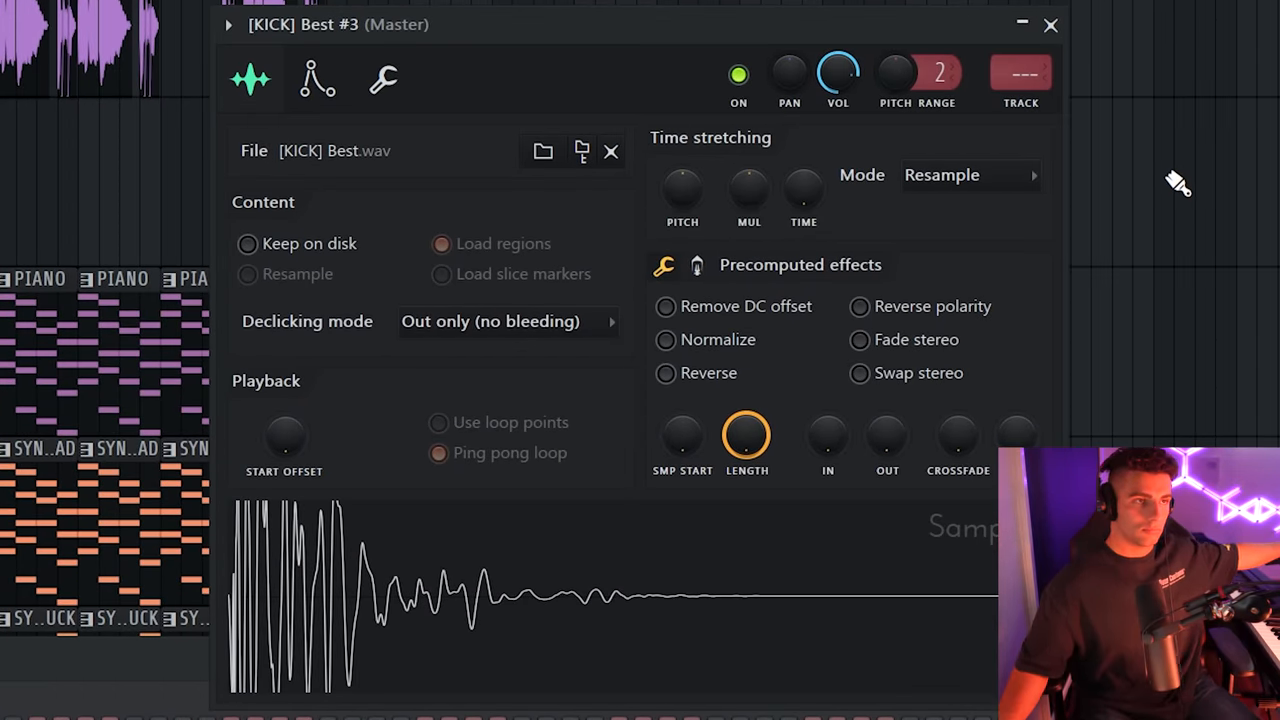
Step: Open the Sampler settings for the [KICK] Best.wav channel
{"action": "left_click", "coordinate": [1051, 24]}
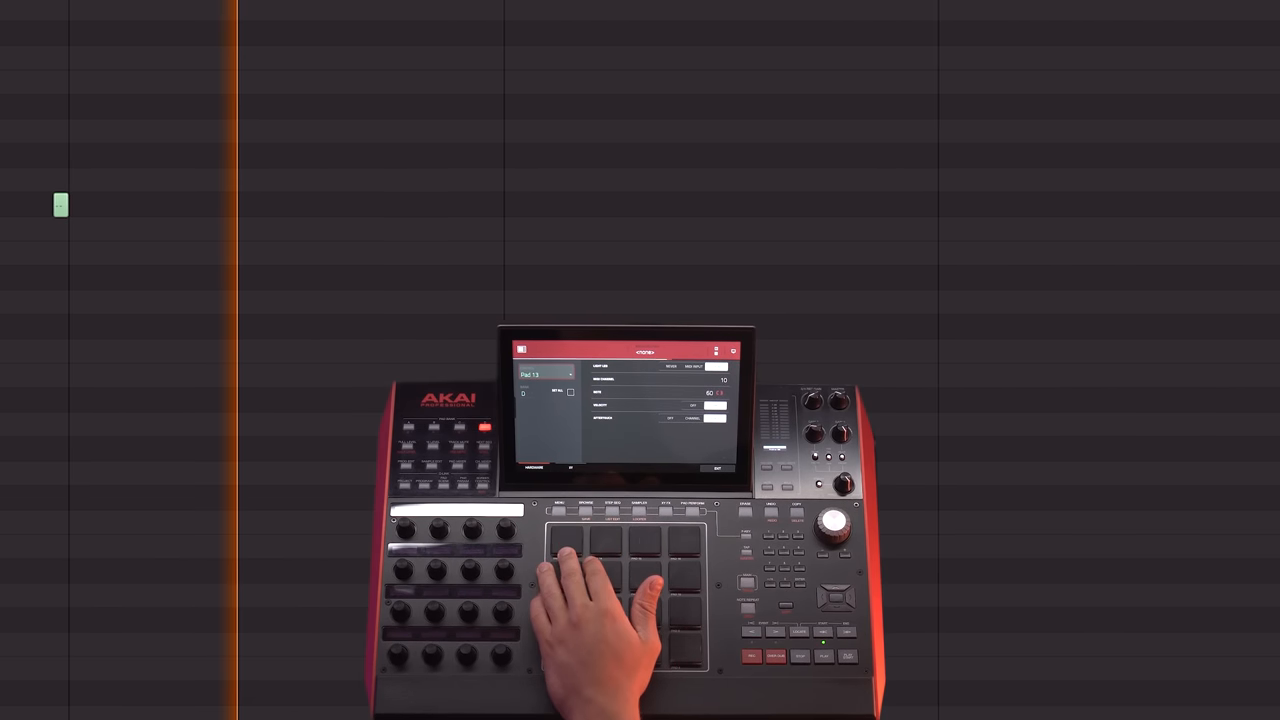
{"action": "left_click", "coordinate": [585, 540]}
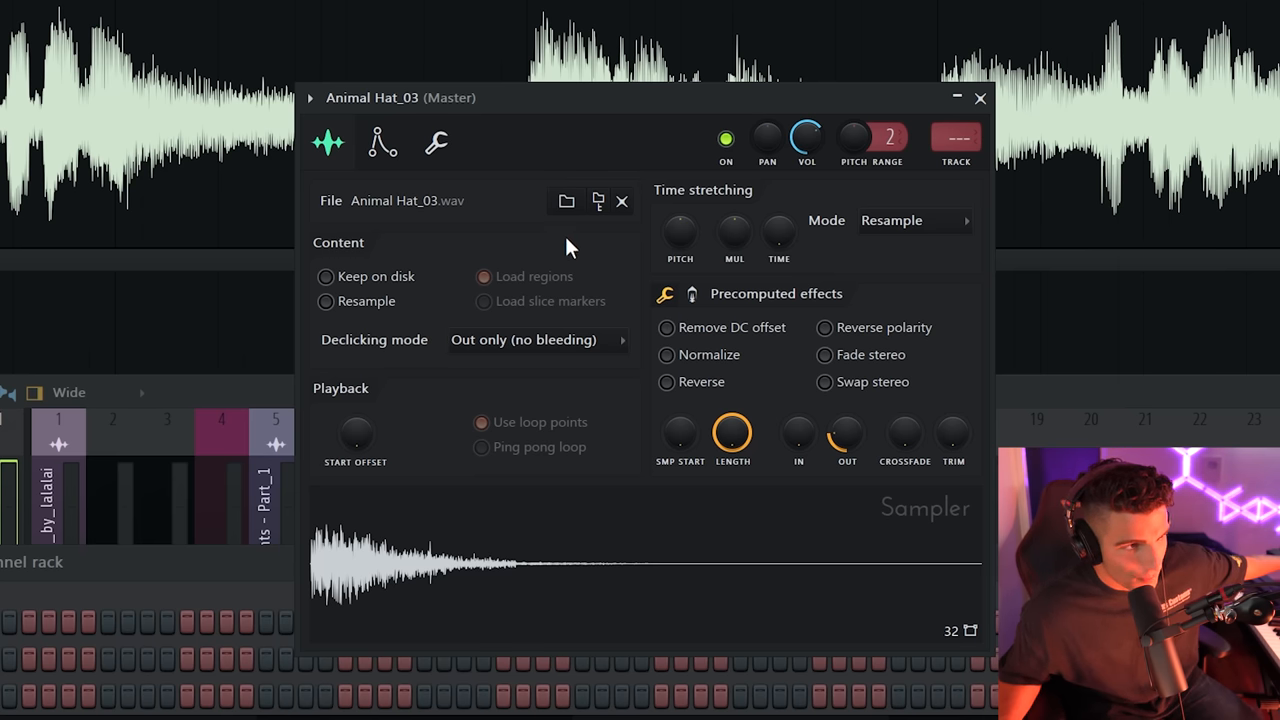
Step: Open the Sampler window for the Animal Hat_03.wav hi-hat channel
{"action": "left_click", "coordinate": [980, 98]}
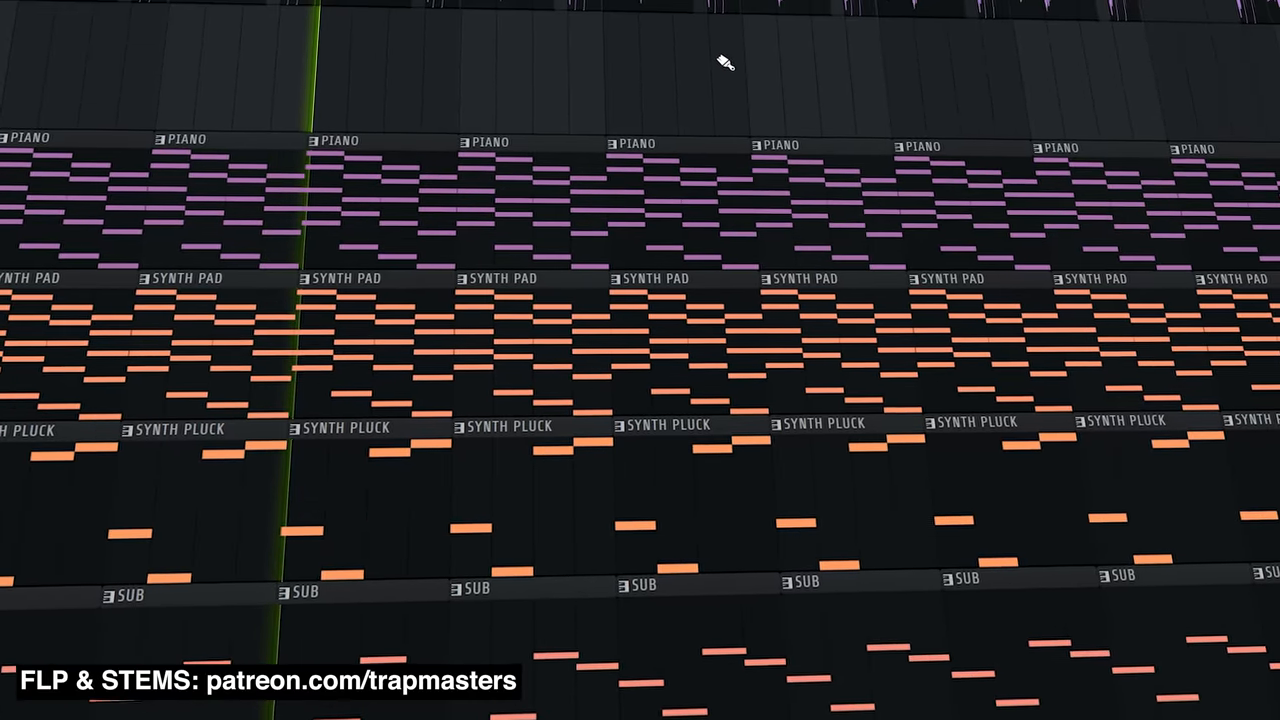
Step: Scroll the playlist down to see the PIANO, SYNTH PAD, SYNTH PLUCK and SUB clips
{"action": "scroll", "scroll_direction": "down", "scroll_amount": 3}
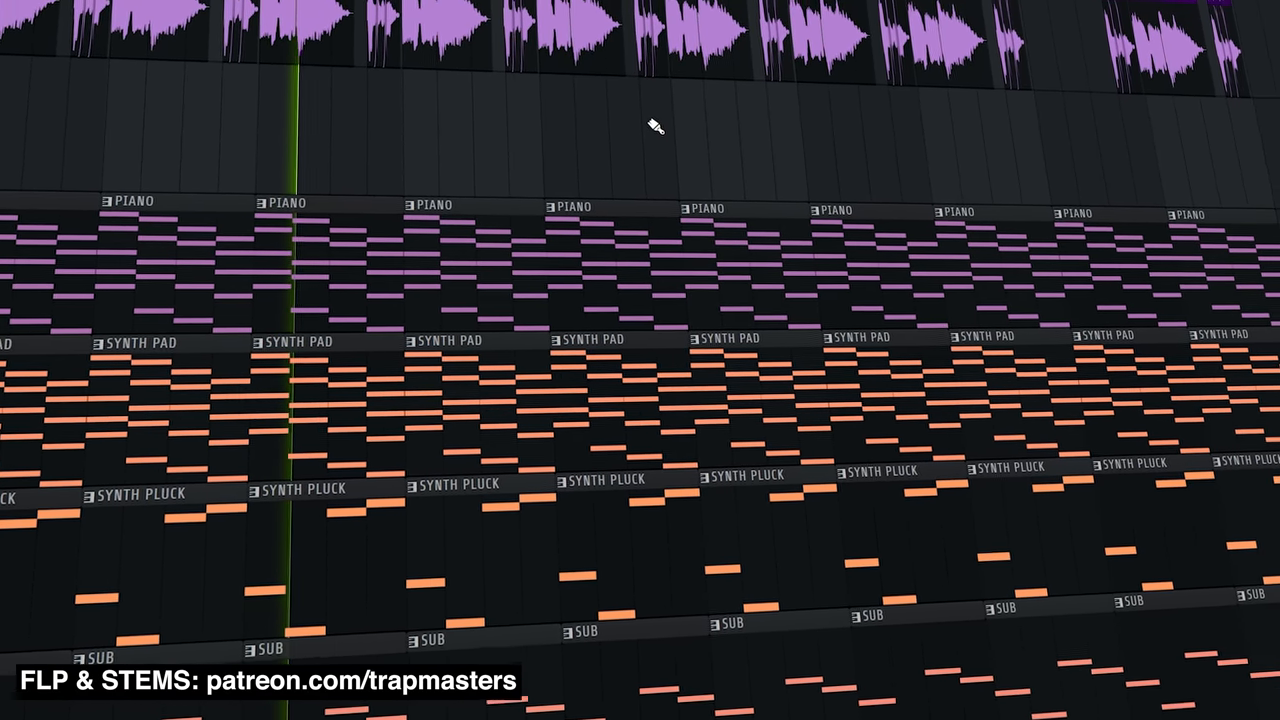